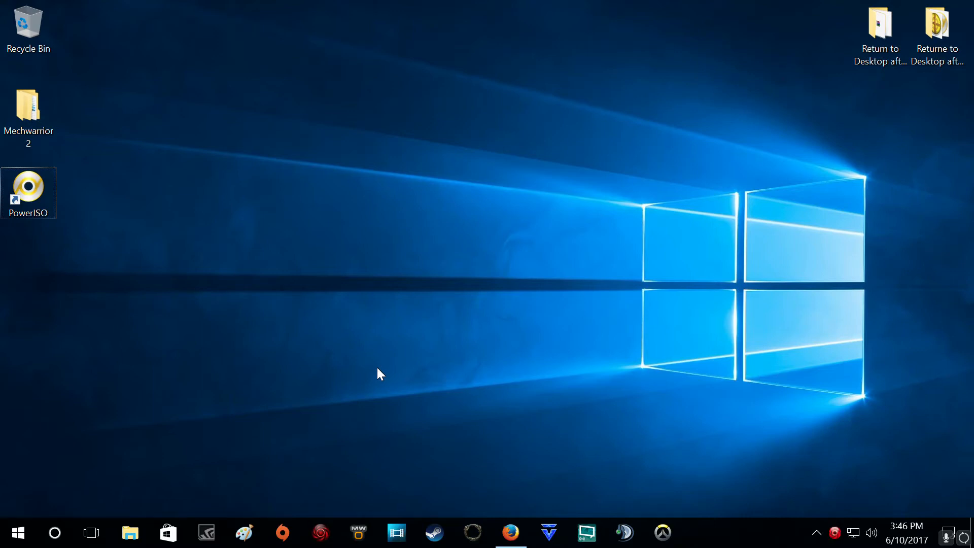
{"action": "mouse_move", "coordinate": [491, 280]}
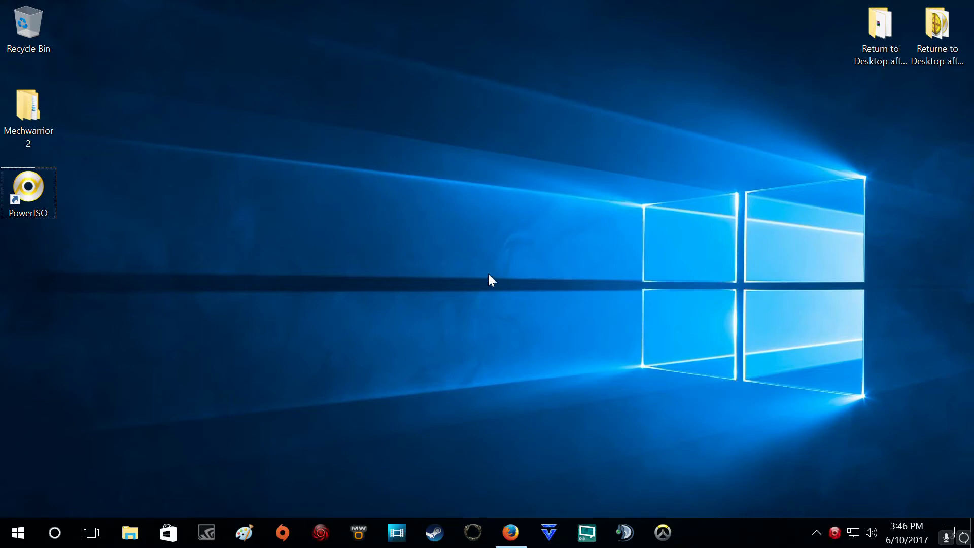
{"action": "mouse_move", "coordinate": [275, 395]}
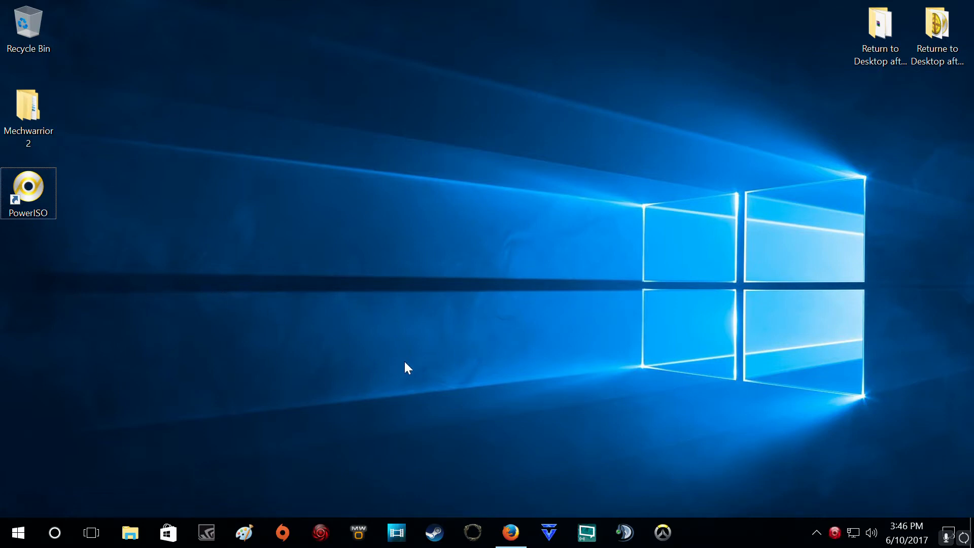
{"action": "mouse_move", "coordinate": [401, 374]}
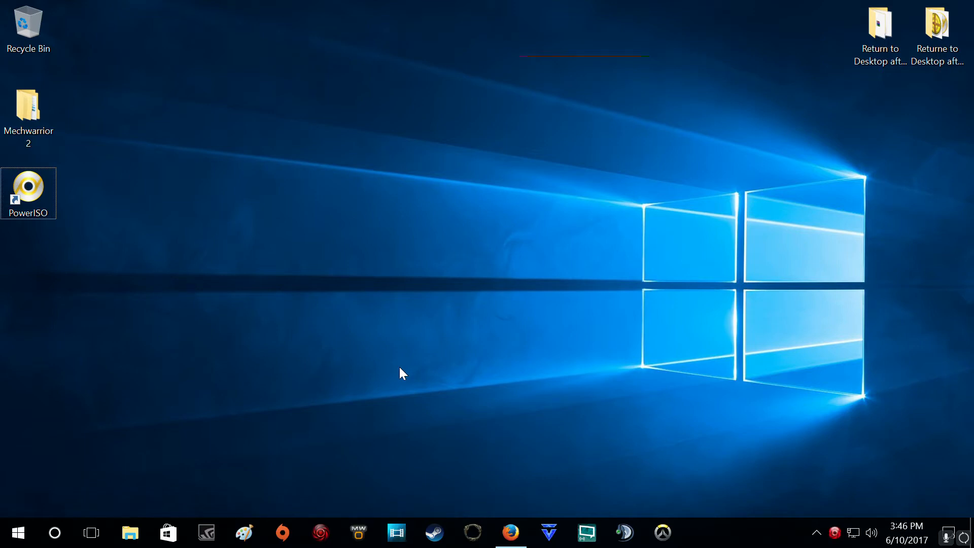
{"action": "mouse_move", "coordinate": [524, 433]}
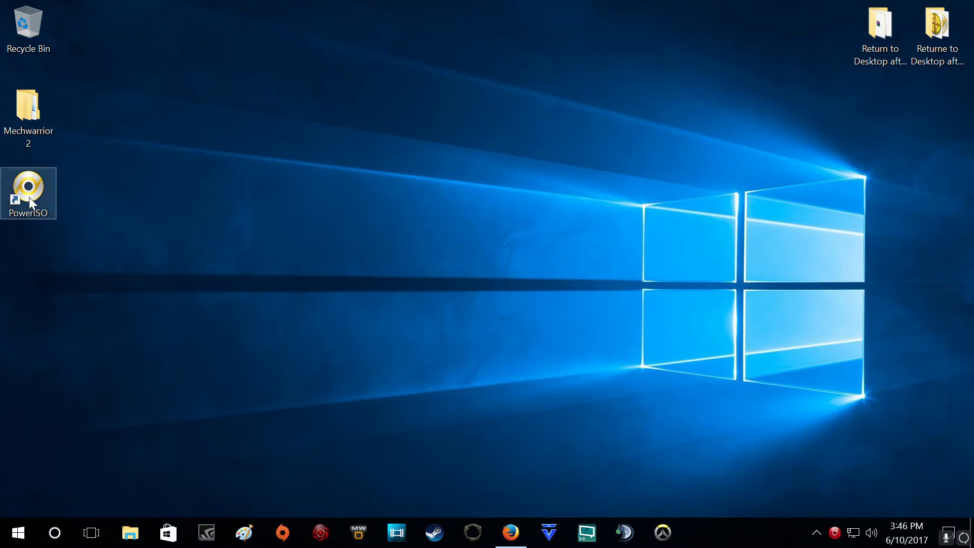
Step: Open the Mechwarrior 2 desktop folder to reveal its __MACOSX, MECH2 and MechVM subfolders
{"action": "double_click", "coordinate": [28, 108]}
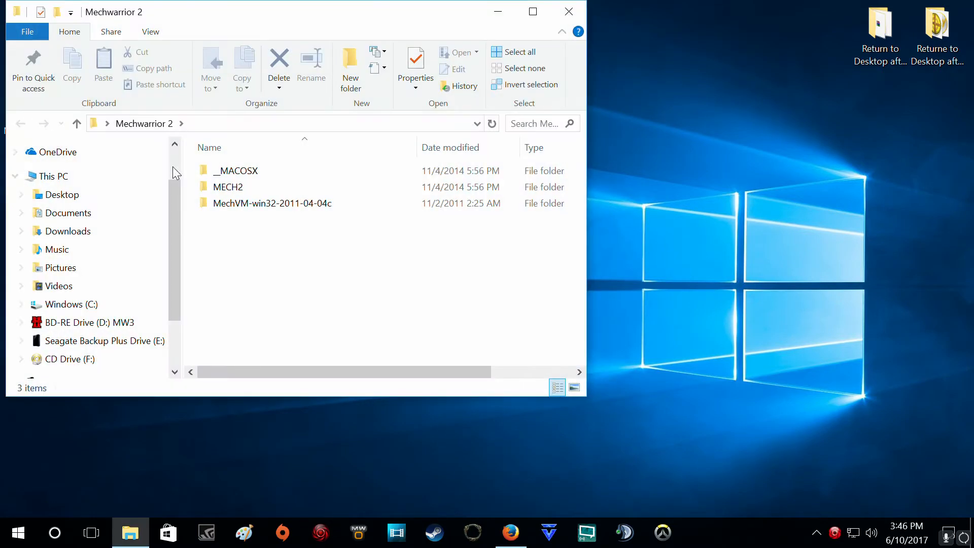
{"action": "mouse_move", "coordinate": [430, 120]}
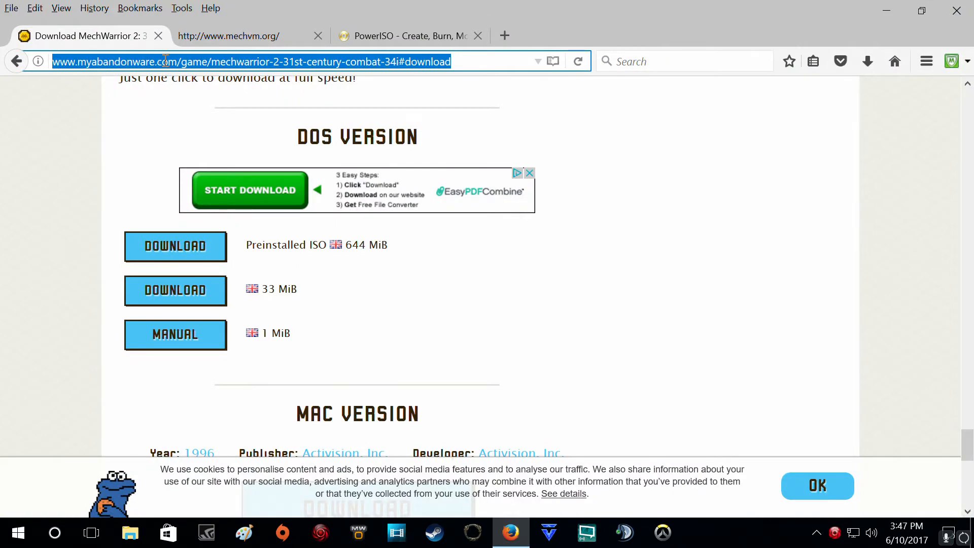
{"action": "mouse_move", "coordinate": [406, 254]}
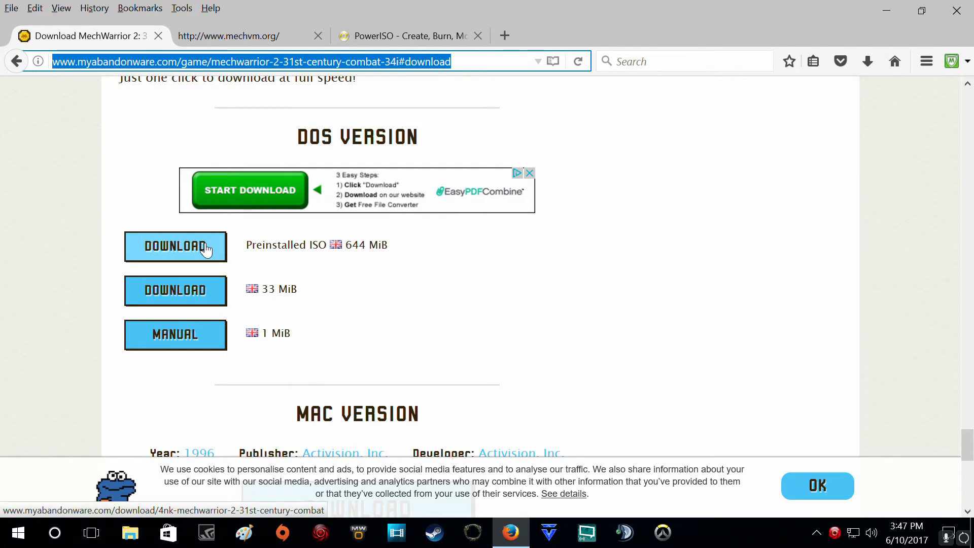
{"action": "mouse_move", "coordinate": [474, 83]}
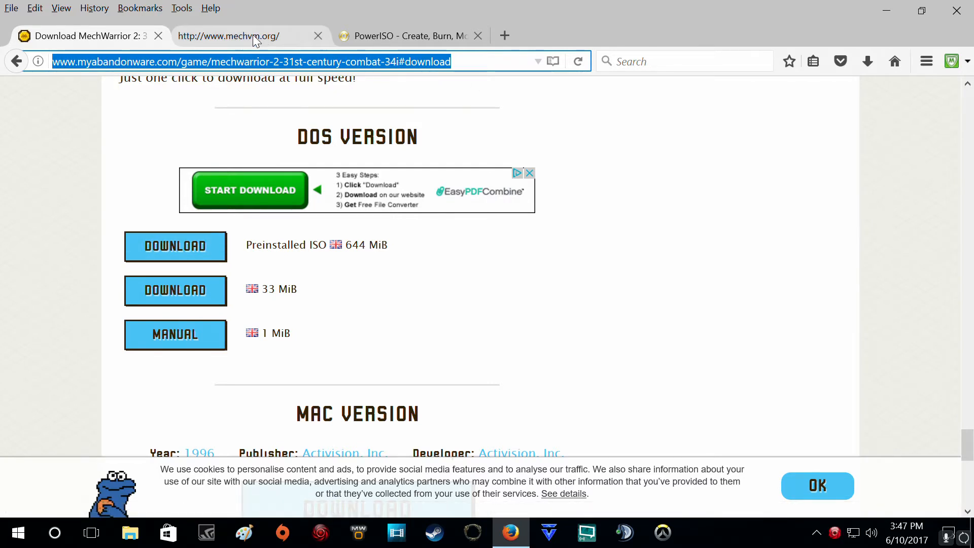
Step: Review the MechVM and PowerISO download pages in the browser tabs
{"action": "left_click", "coordinate": [228, 36]}
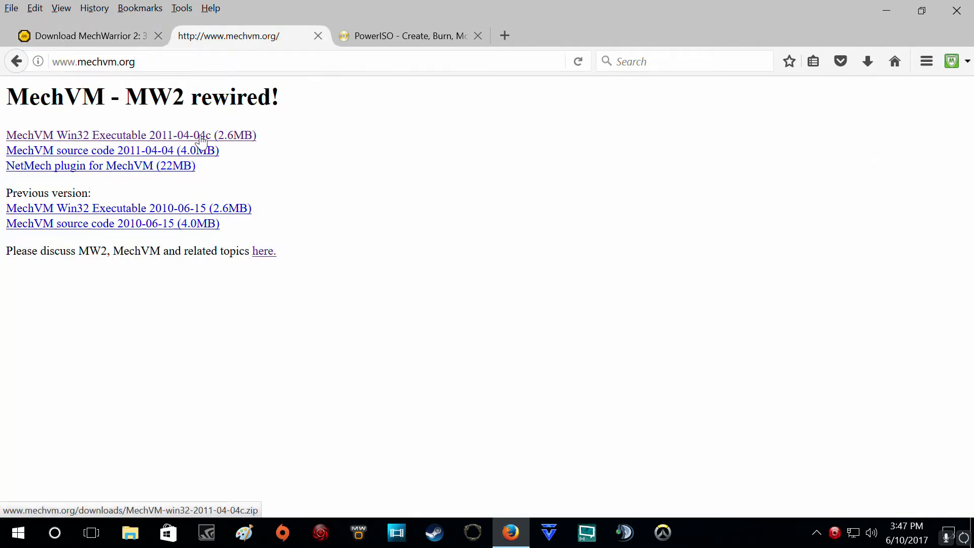
{"action": "mouse_move", "coordinate": [293, 133]}
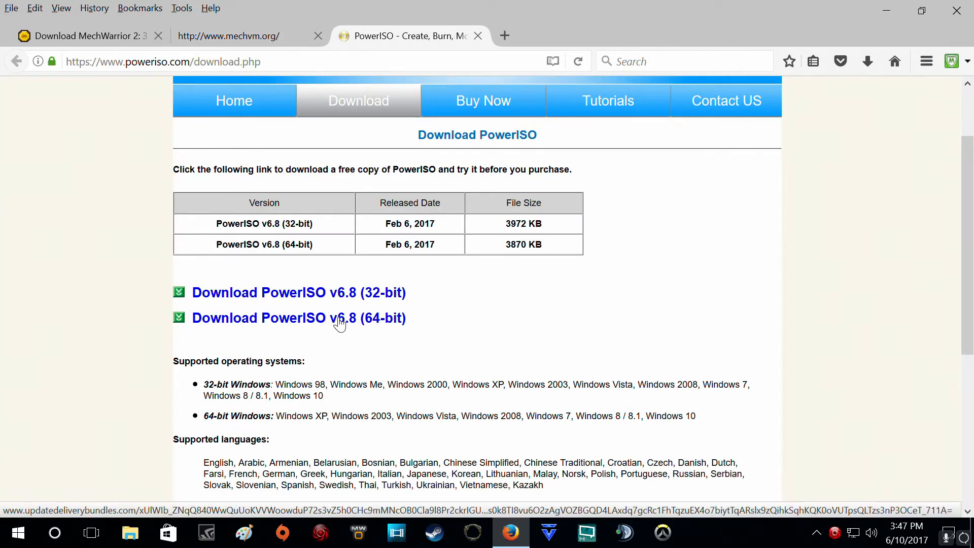
{"action": "left_click_drag", "start_coordinate": [462, 416], "coordinate": [696, 417]}
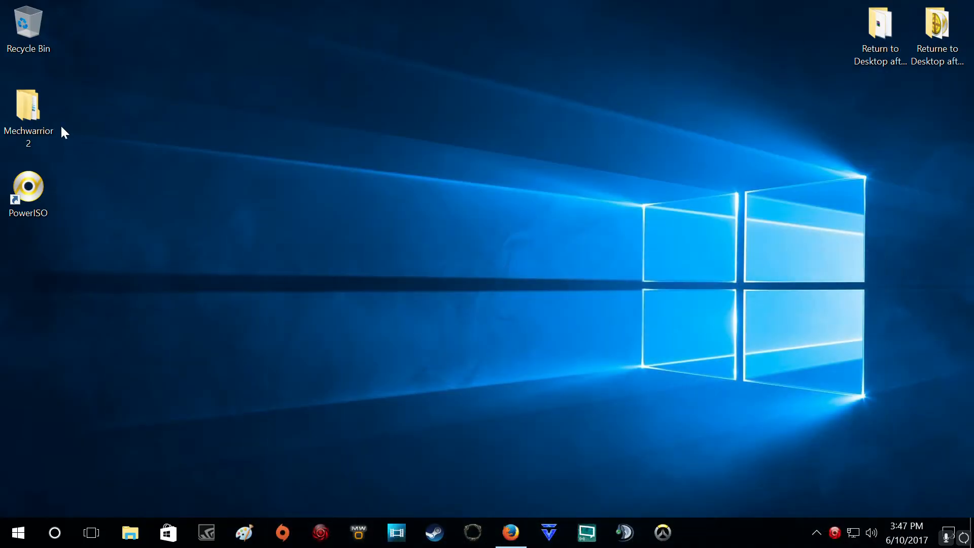
Step: Browse into Mechwarrior 2\MECH2\MECH2 and inspect the two MECH2_16B image files (715 MB and 2.07 KB)
{"action": "double_click", "coordinate": [29, 108]}
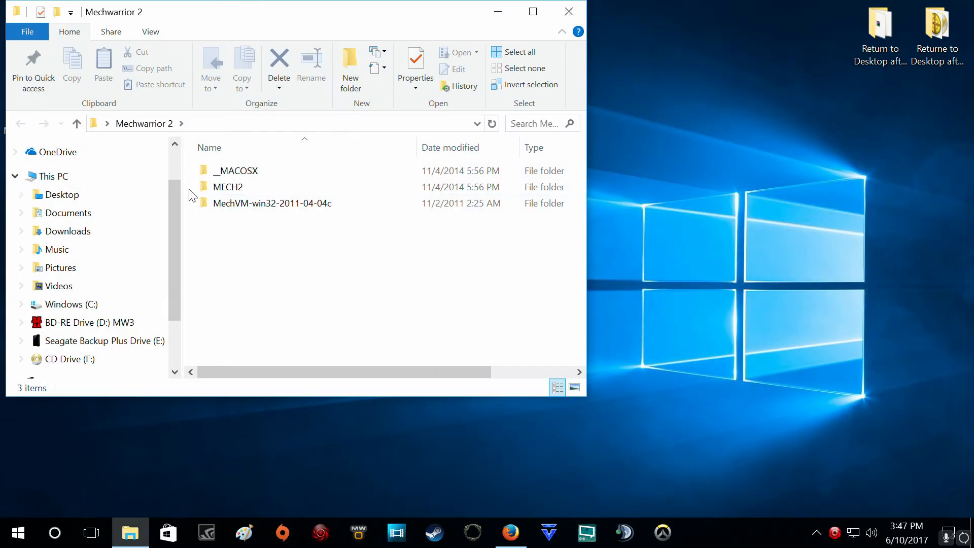
{"action": "double_click", "coordinate": [227, 186]}
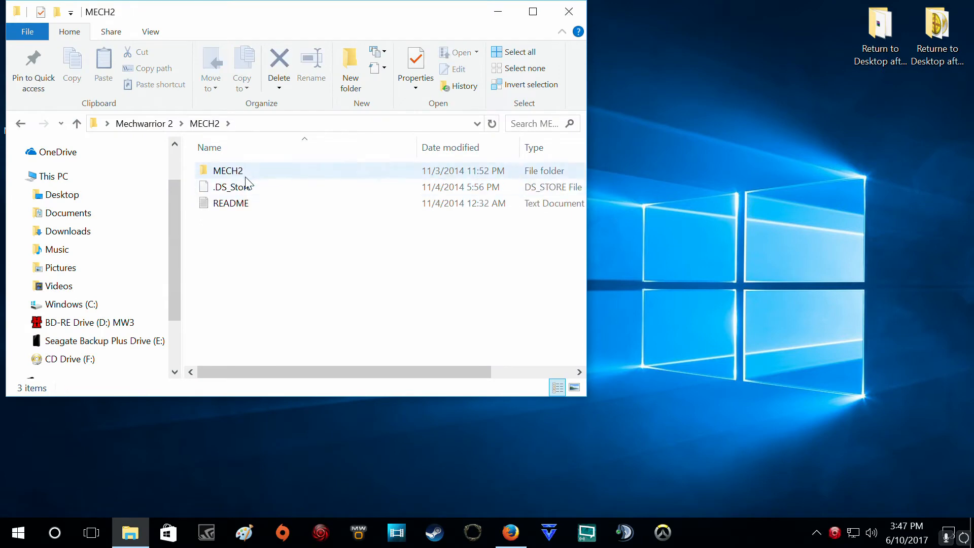
{"action": "double_click", "coordinate": [226, 171]}
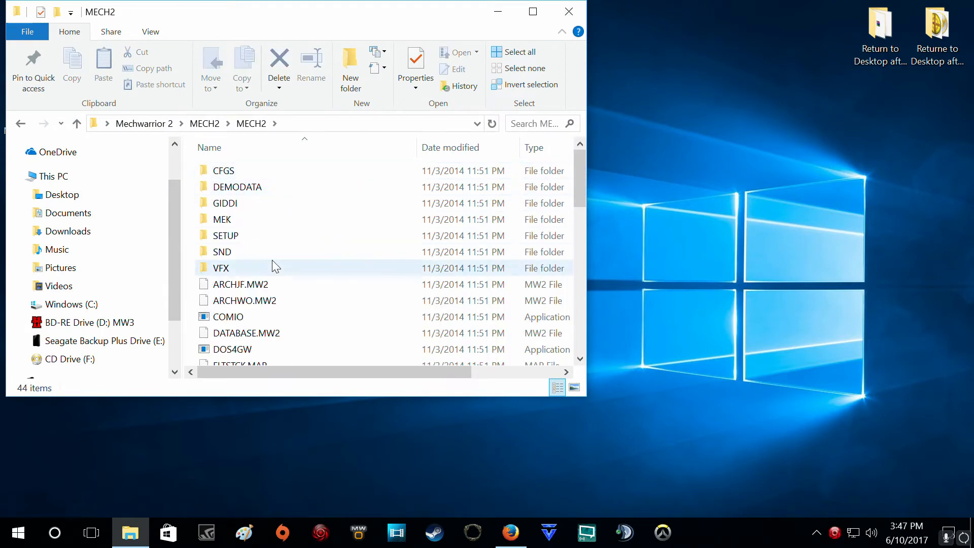
{"action": "scroll", "scroll_direction": "down", "scroll_amount": 3}
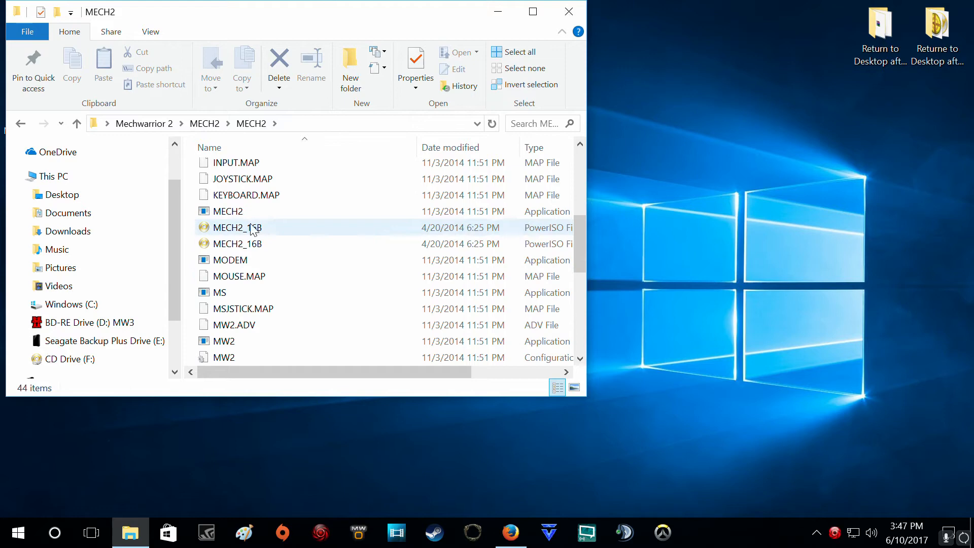
{"action": "right_click", "coordinate": [236, 228]}
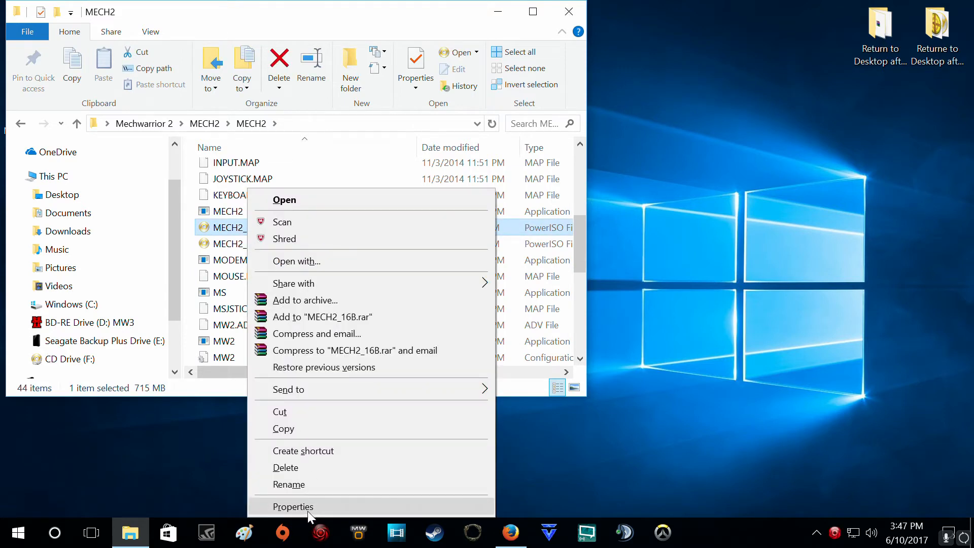
{"action": "left_click", "coordinate": [292, 507]}
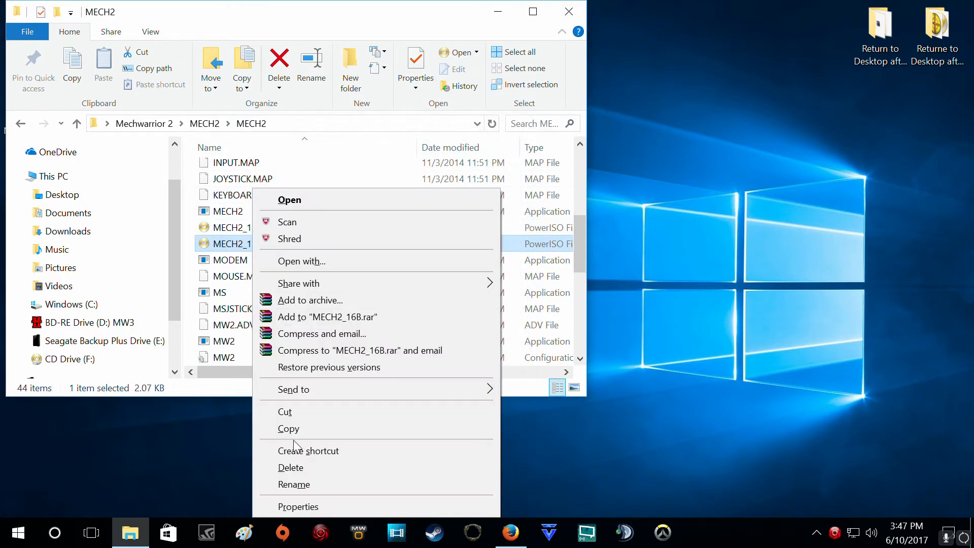
{"action": "left_click", "coordinate": [299, 507]}
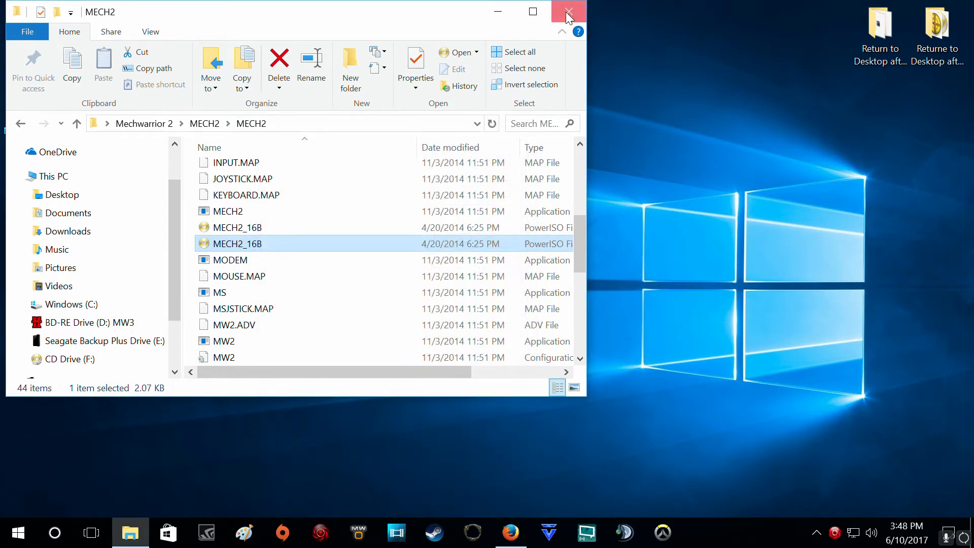
Step: Close the MECH2 folder window before launching PowerISO
{"action": "left_click", "coordinate": [567, 12]}
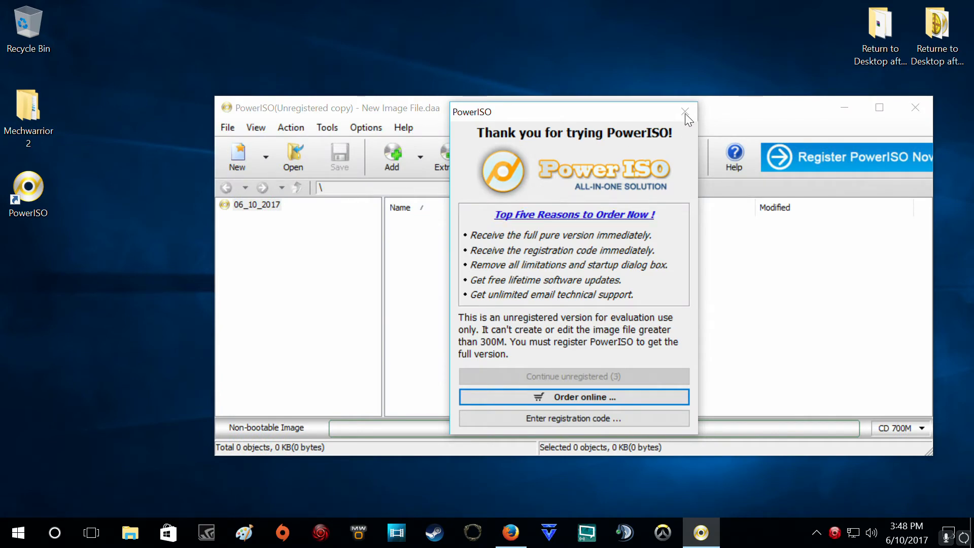
{"action": "mouse_move", "coordinate": [686, 112]}
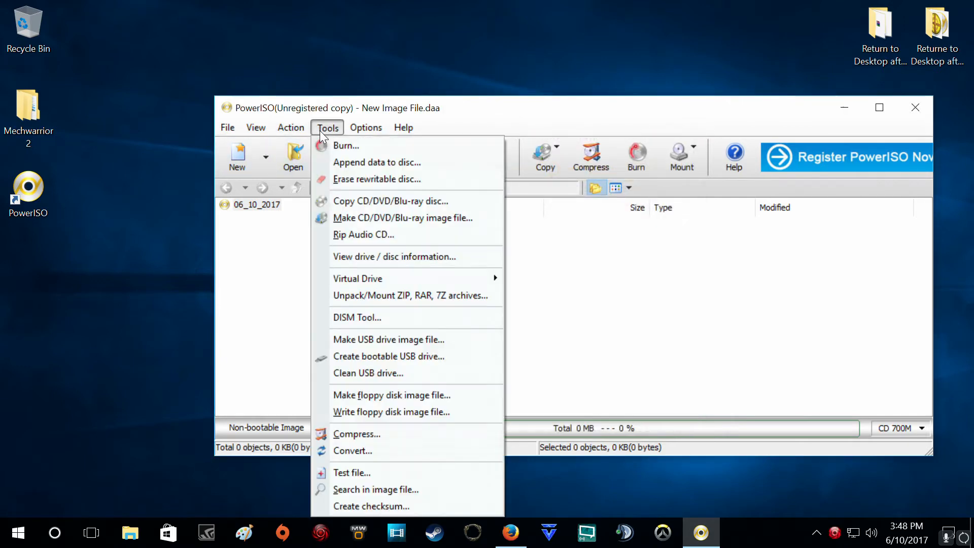
{"action": "mouse_move", "coordinate": [440, 279]}
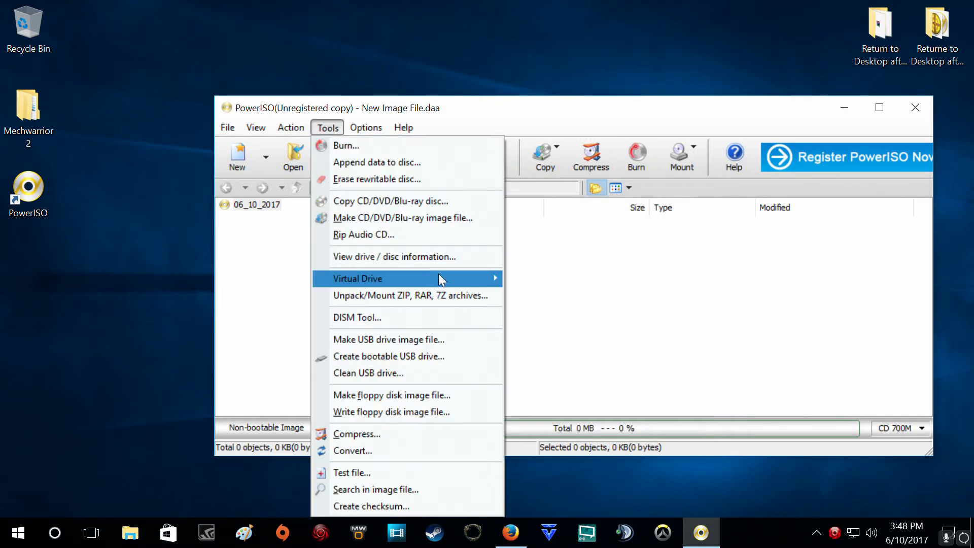
{"action": "mouse_move", "coordinate": [357, 278]}
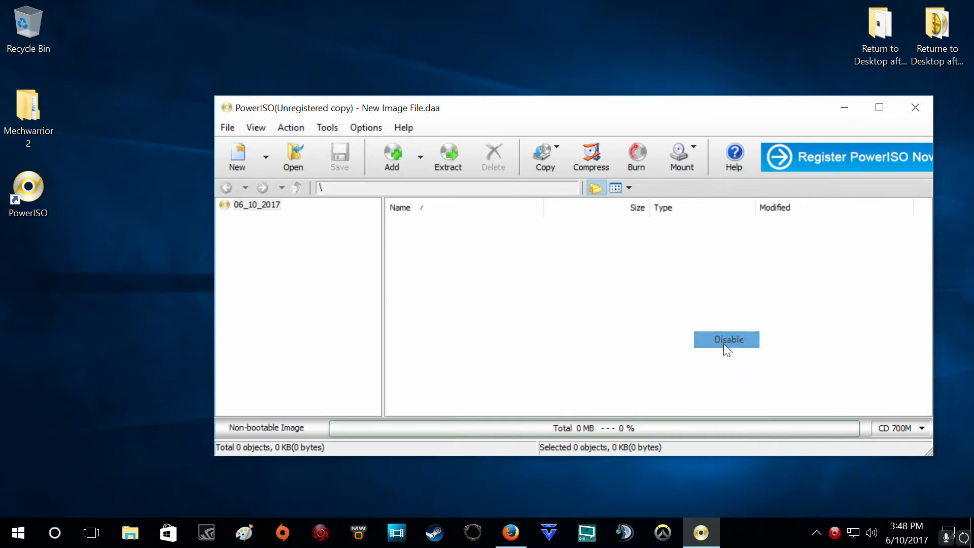
Step: Set PowerISO's virtual drive count to 1 Drive via Tools > Virtual Drive
{"action": "left_click", "coordinate": [325, 128]}
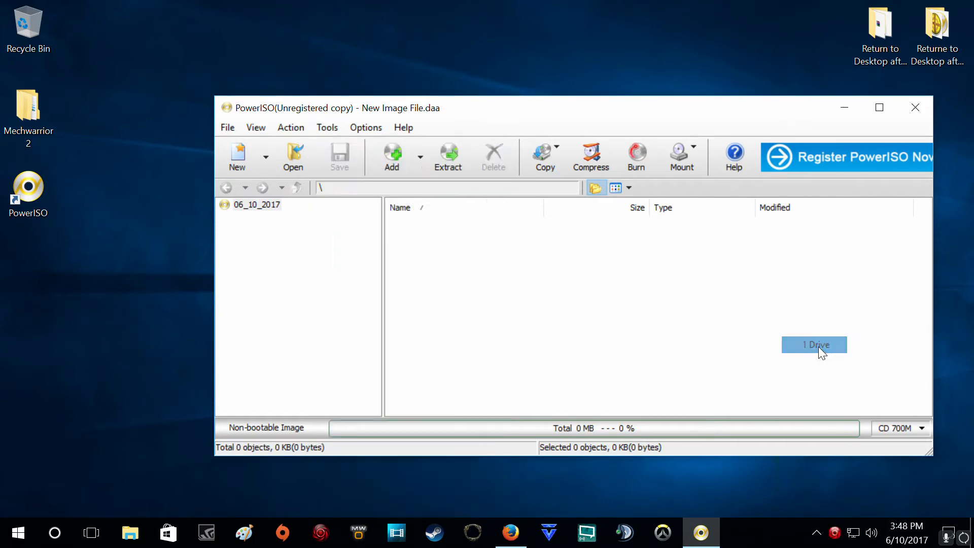
{"action": "left_click", "coordinate": [326, 128]}
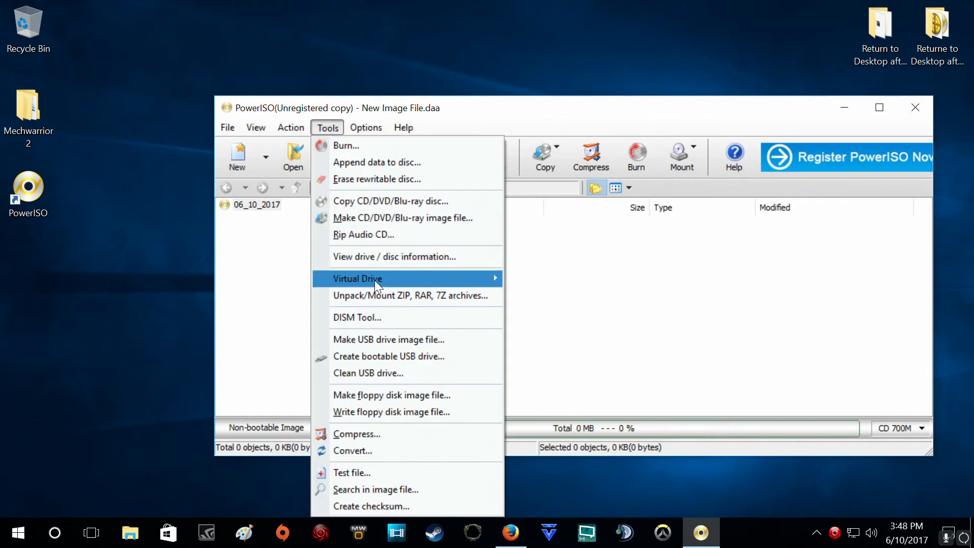
{"action": "mouse_move", "coordinate": [357, 279]}
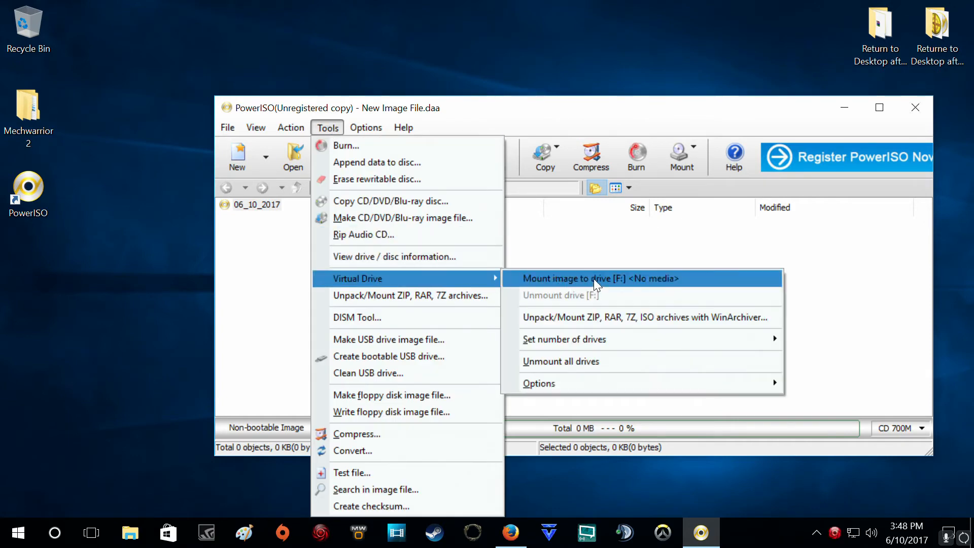
Step: Mount the MECH2_16B image into virtual drive F, then minimize PowerISO to the desktop
{"action": "left_click", "coordinate": [599, 278]}
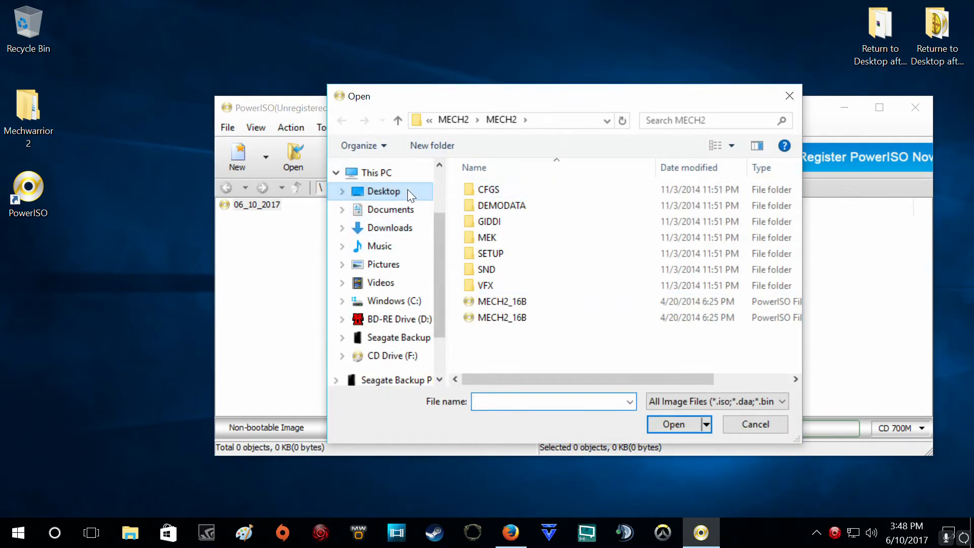
{"action": "left_click", "coordinate": [383, 191]}
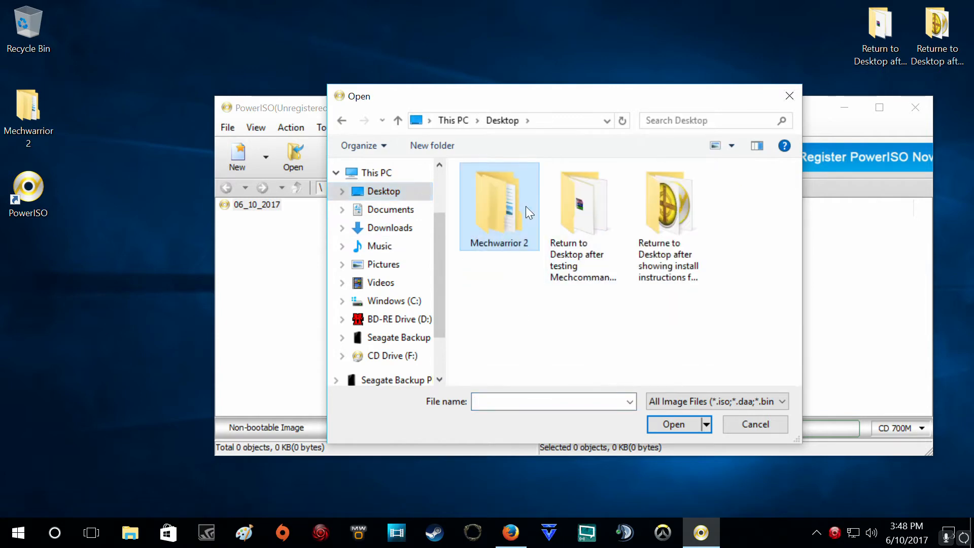
{"action": "double_click", "coordinate": [498, 202]}
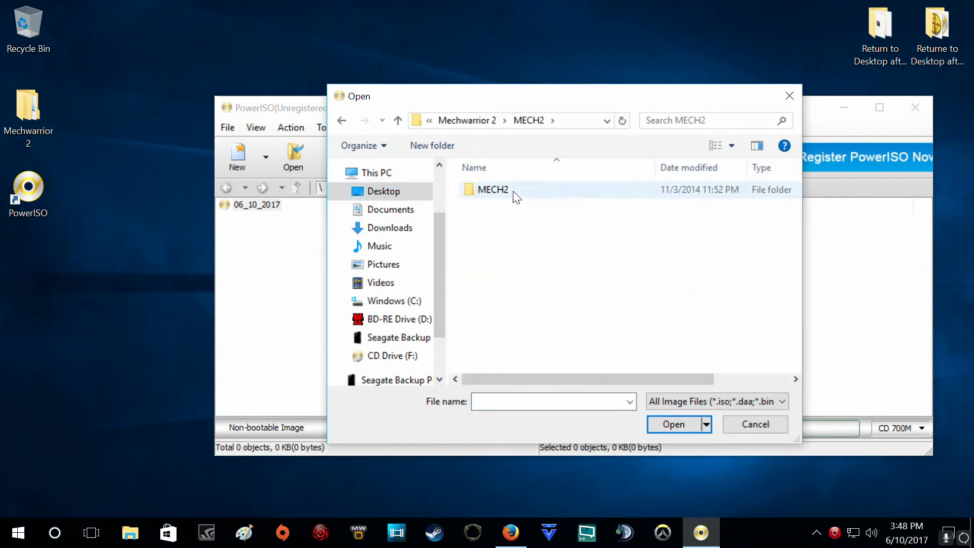
{"action": "right_click", "coordinate": [481, 301]}
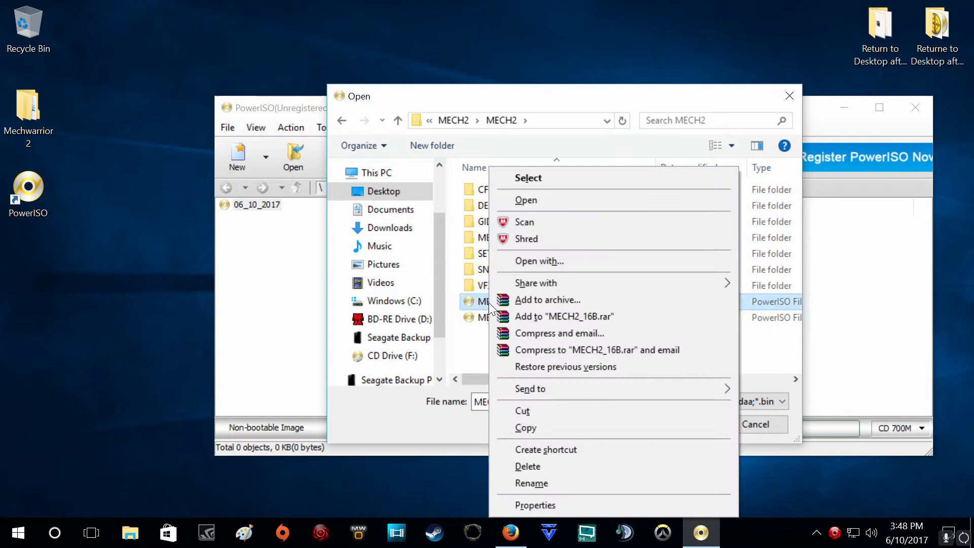
{"action": "left_click", "coordinate": [535, 505]}
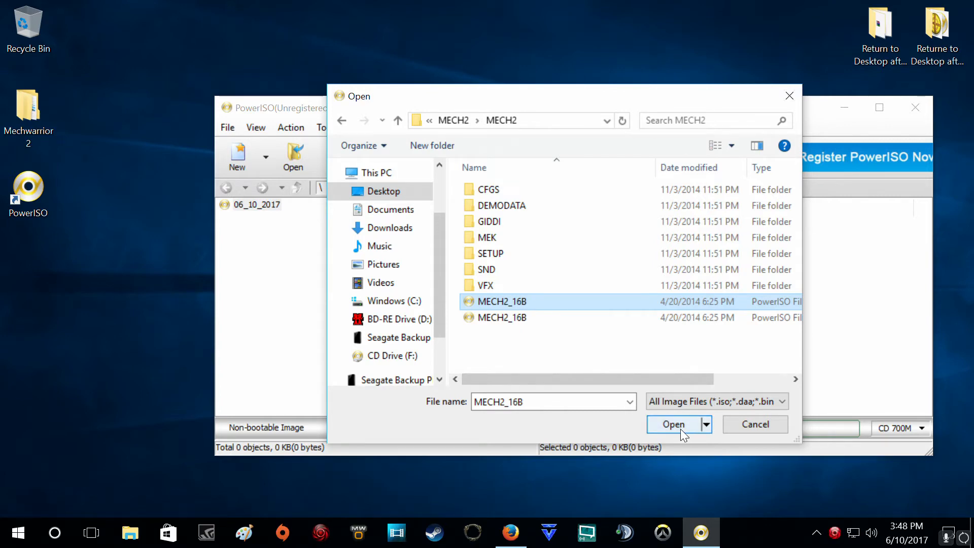
{"action": "left_click", "coordinate": [674, 424]}
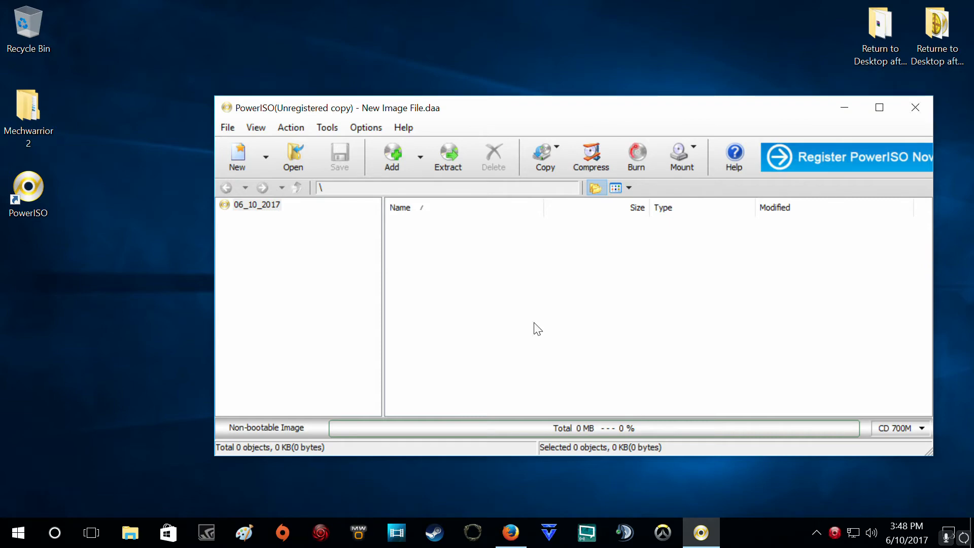
{"action": "mouse_move", "coordinate": [248, 209]}
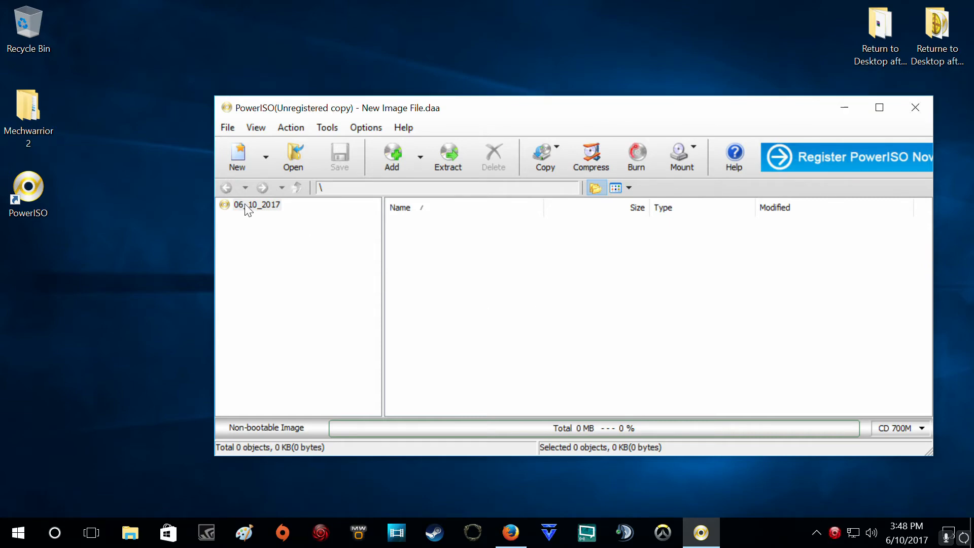
{"action": "mouse_move", "coordinate": [43, 499]}
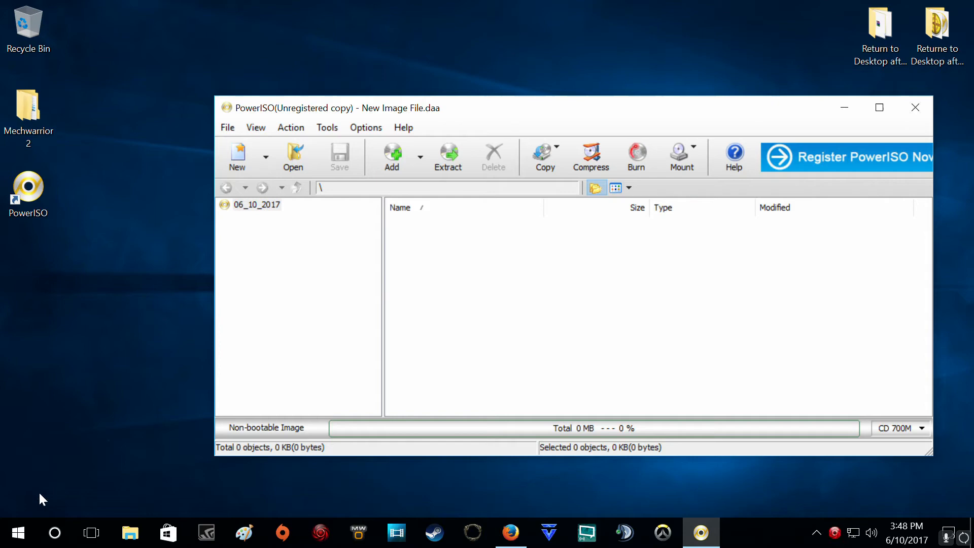
{"action": "left_click", "coordinate": [130, 533]}
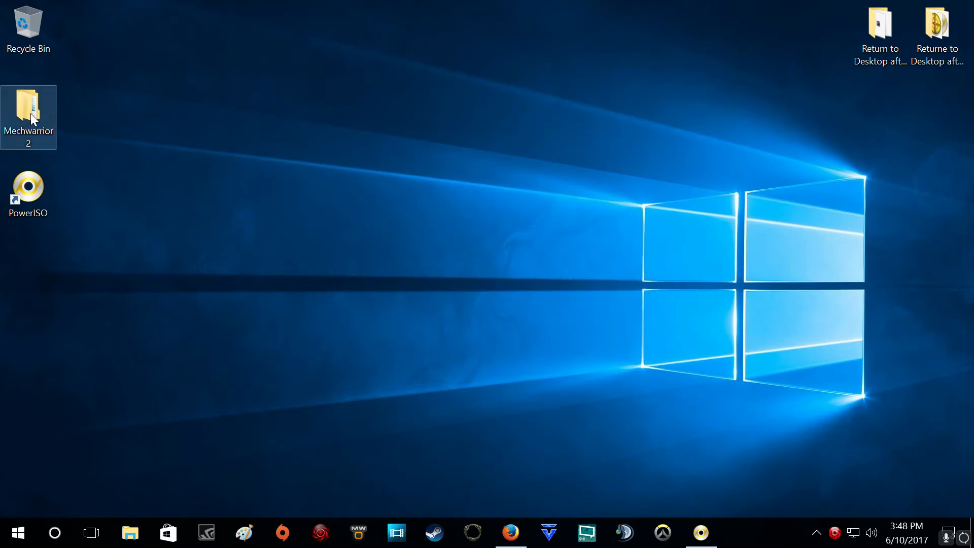
{"action": "double_click", "coordinate": [28, 111]}
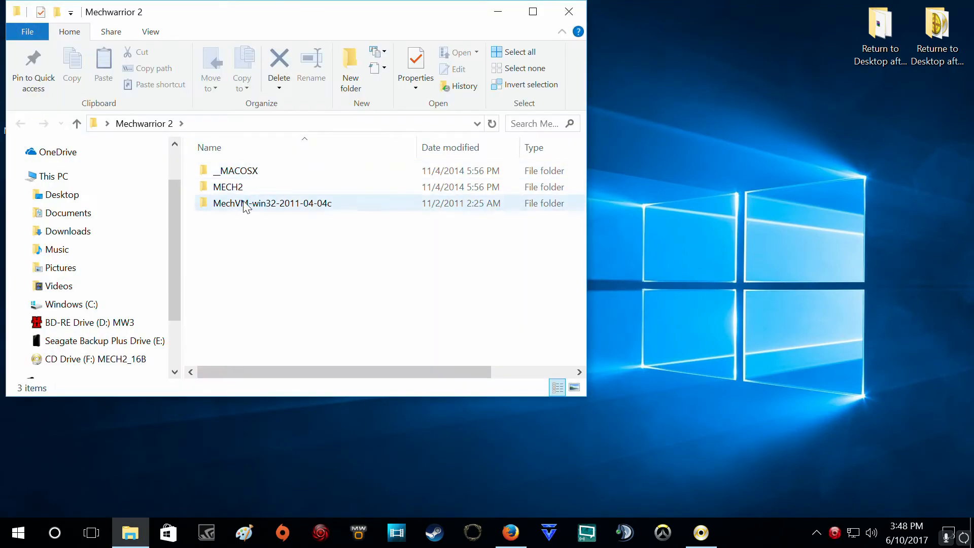
{"action": "double_click", "coordinate": [272, 203]}
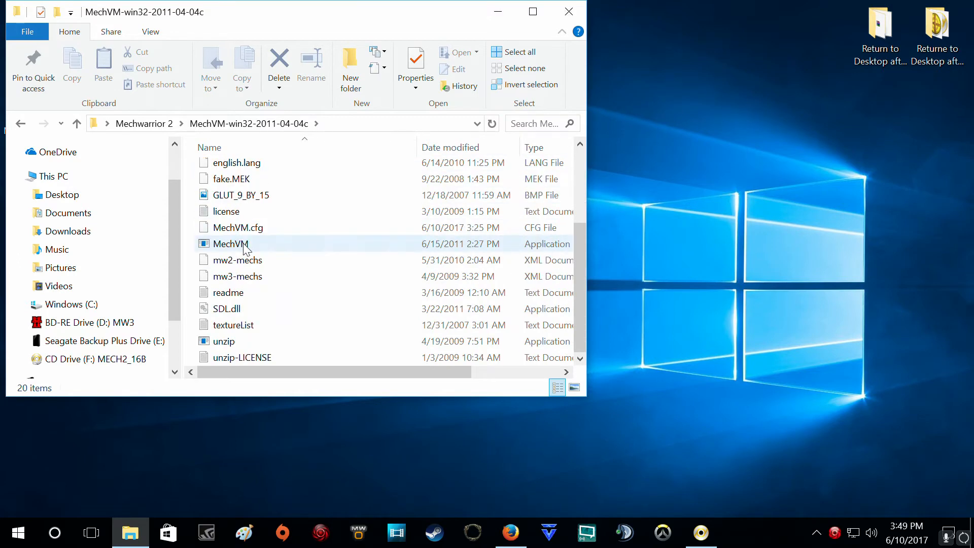
{"action": "mouse_move", "coordinate": [273, 251]}
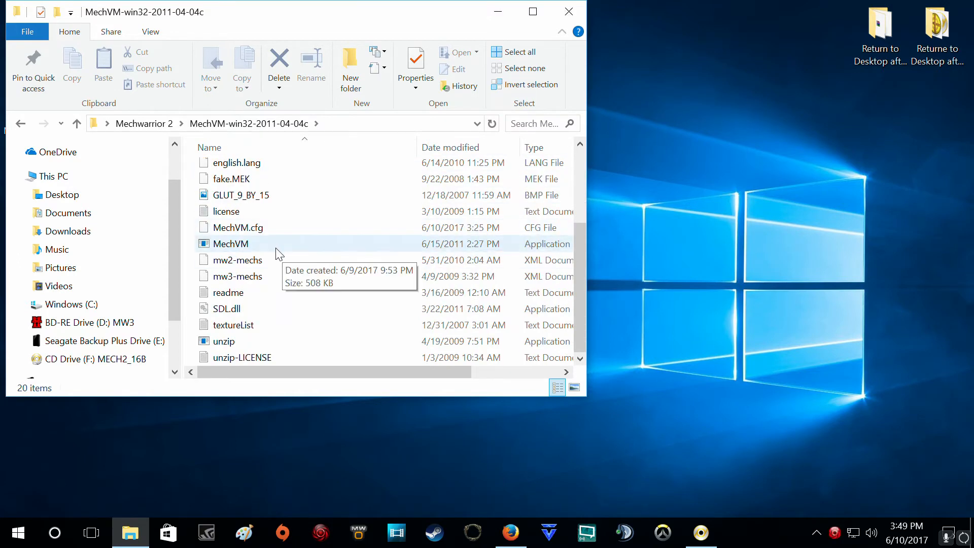
{"action": "double_click", "coordinate": [230, 244]}
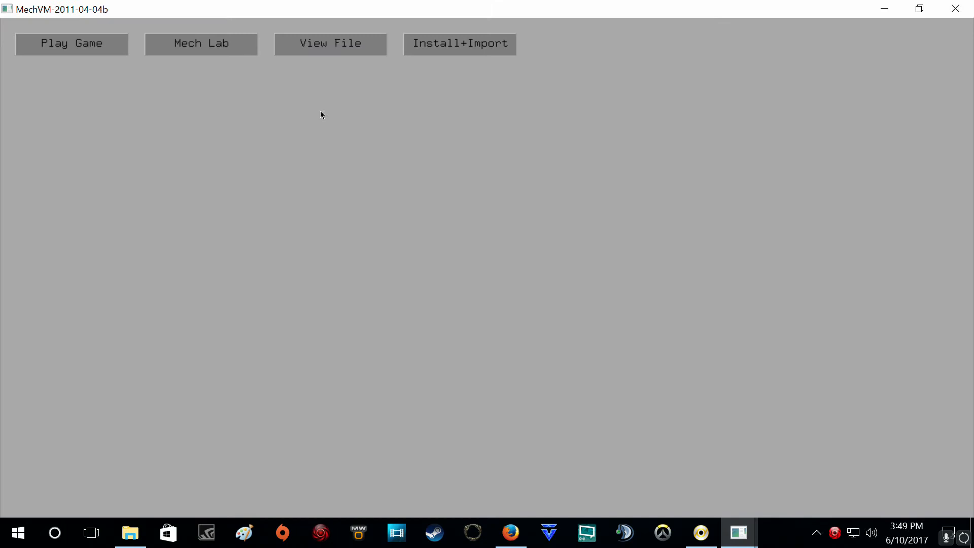
Step: Install MW2: 31st Century Combat from F:\ using the MECH2_16B CD image in Mechwarrior 2\MECH2\MECH2
{"action": "left_click", "coordinate": [459, 44]}
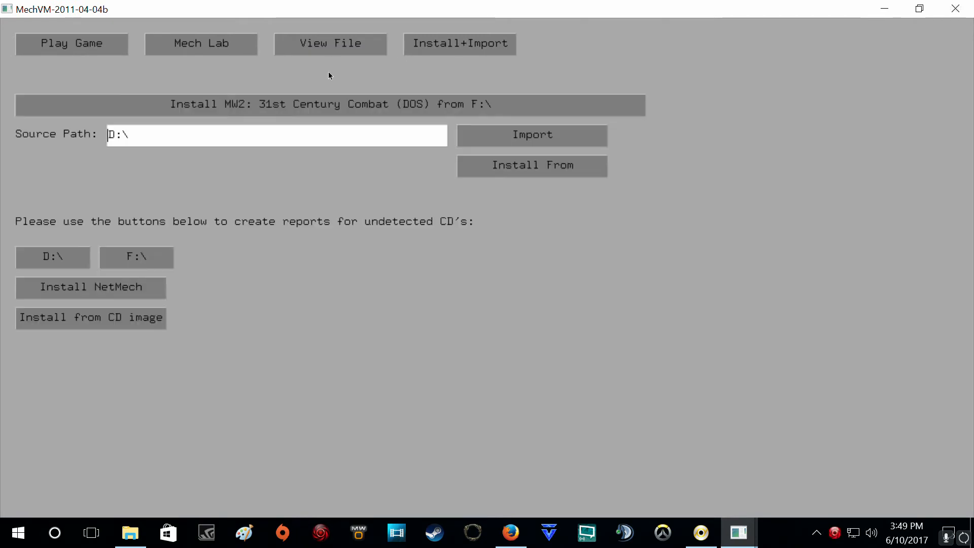
{"action": "mouse_move", "coordinate": [305, 107]}
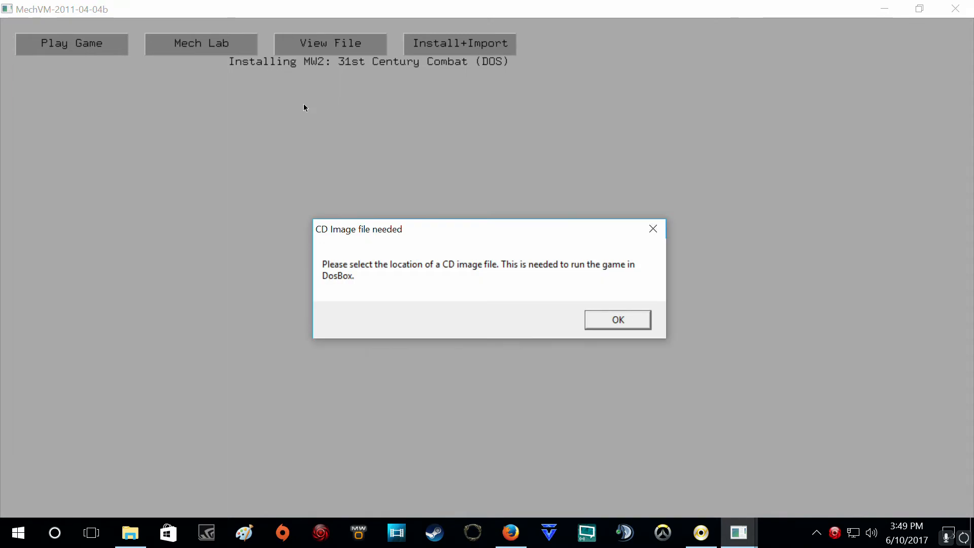
{"action": "mouse_move", "coordinate": [591, 311]}
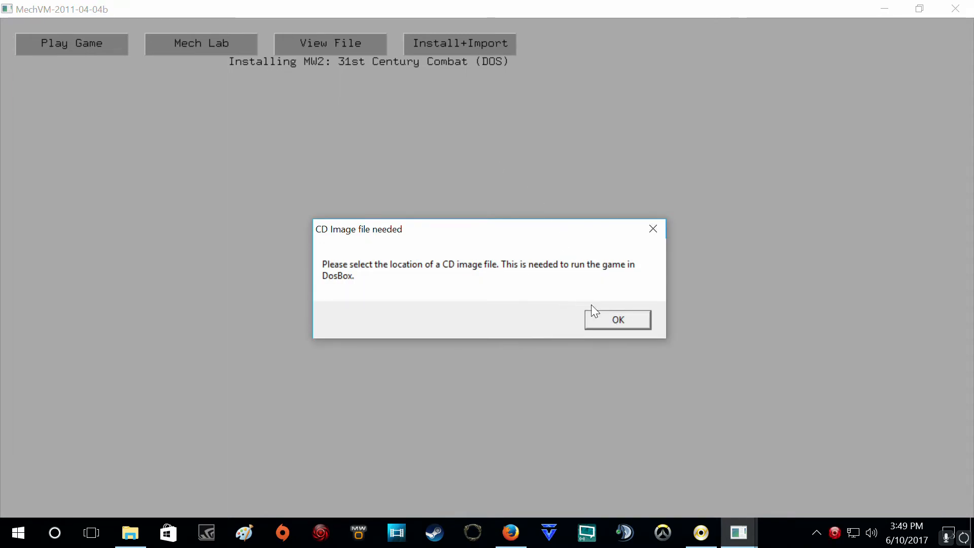
{"action": "left_click", "coordinate": [617, 320]}
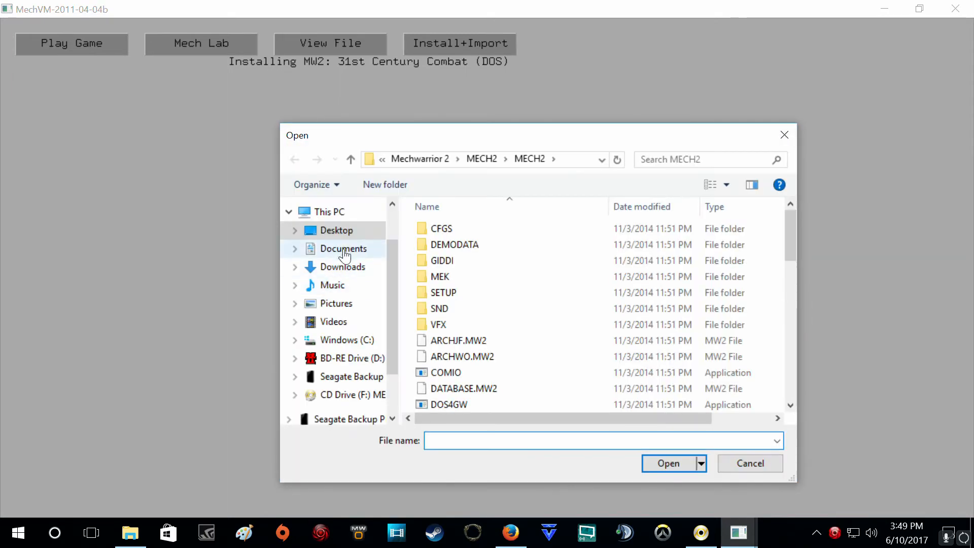
{"action": "left_click", "coordinate": [336, 231]}
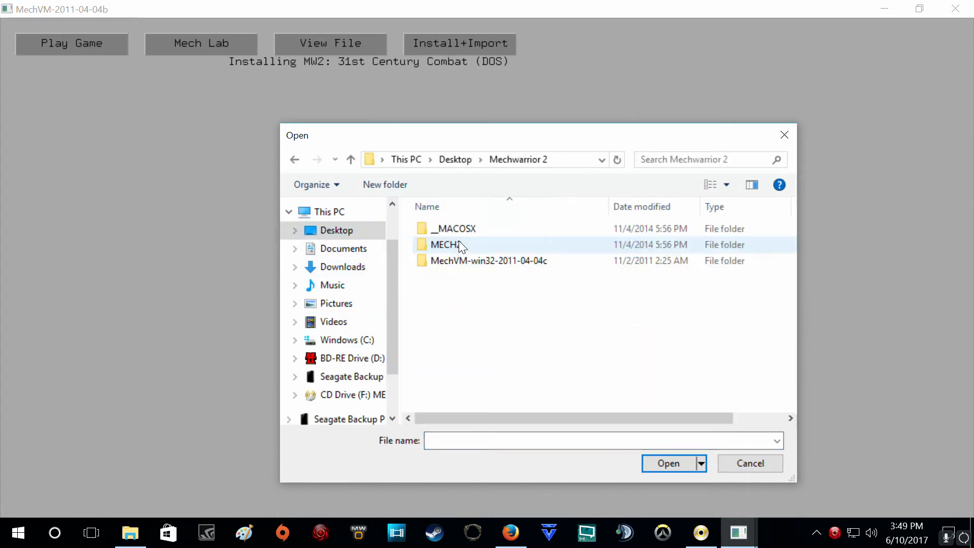
{"action": "double_click", "coordinate": [445, 245]}
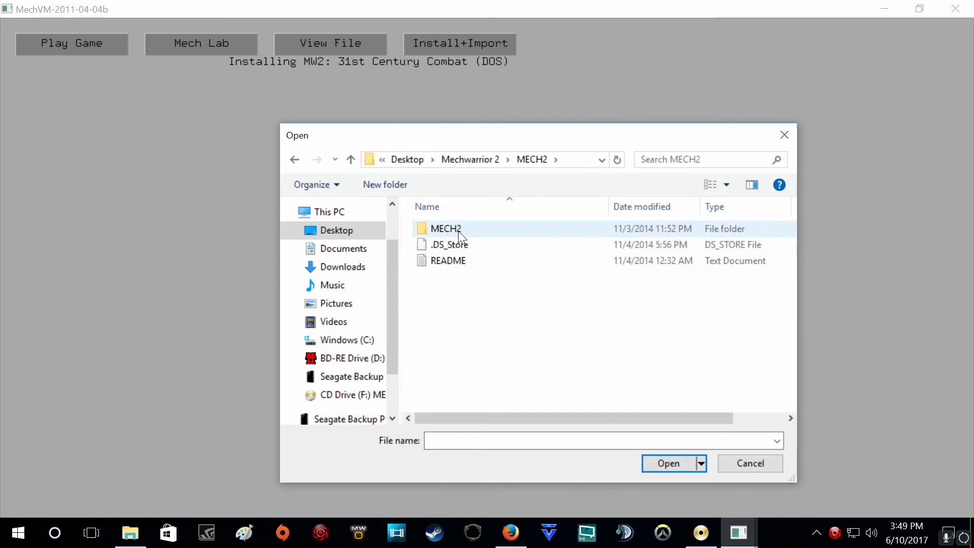
{"action": "double_click", "coordinate": [444, 228]}
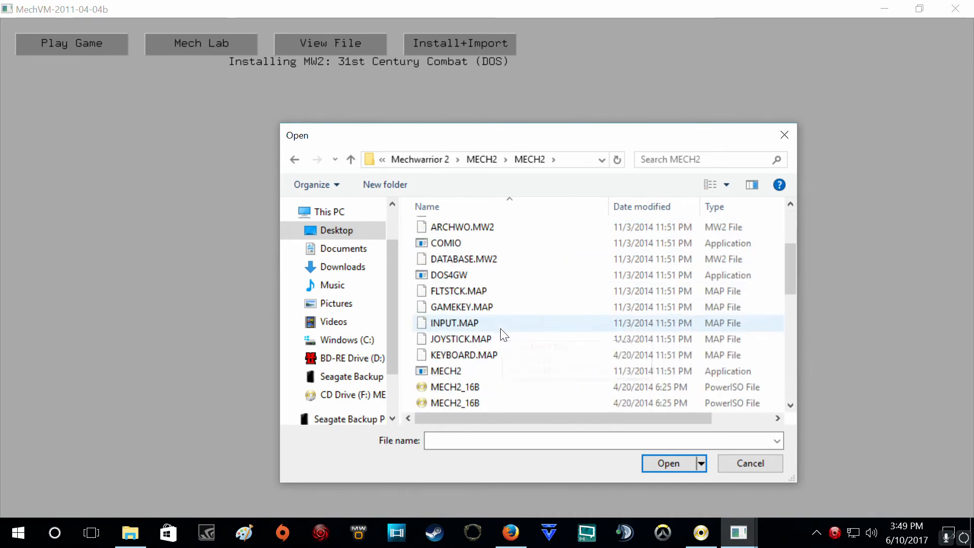
{"action": "right_click", "coordinate": [451, 355]}
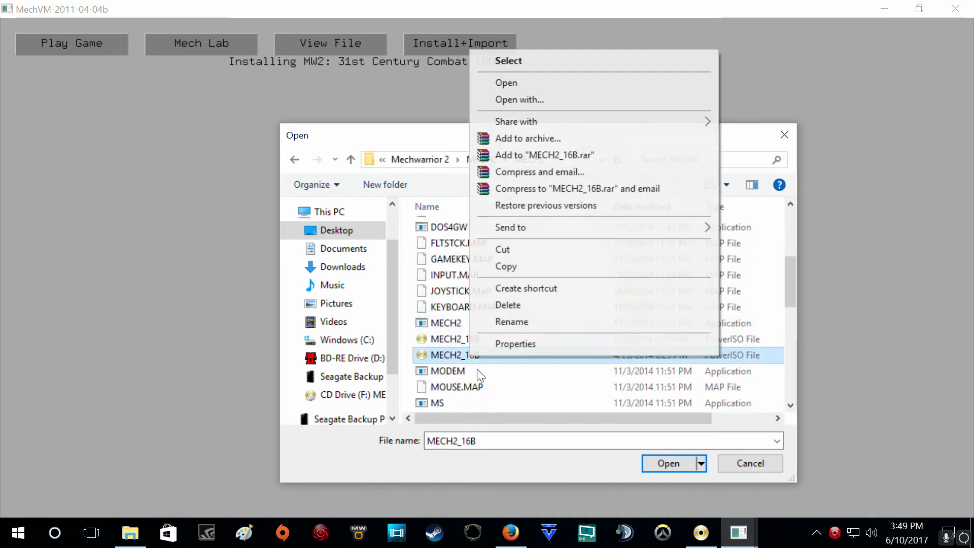
{"action": "left_click", "coordinate": [515, 344]}
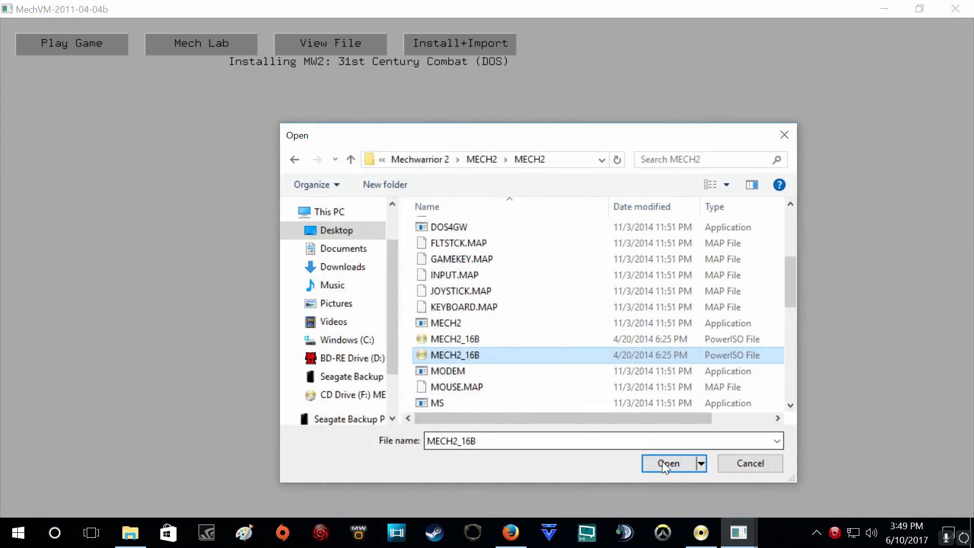
{"action": "left_click", "coordinate": [669, 464]}
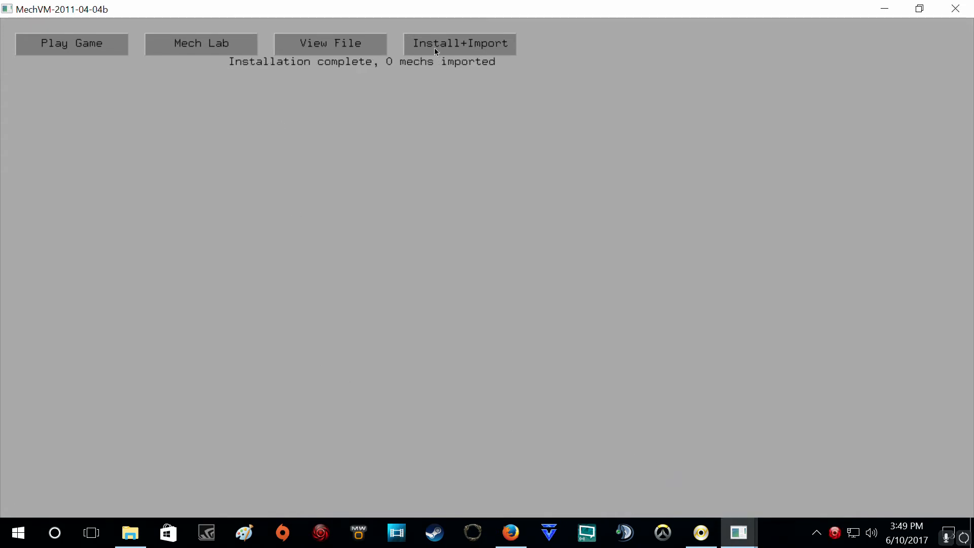
{"action": "mouse_move", "coordinate": [349, 49]}
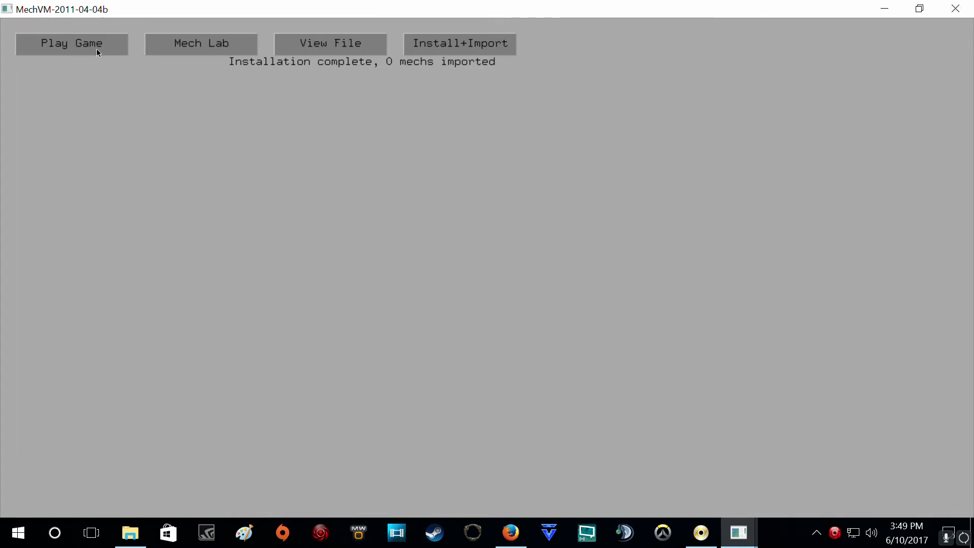
Step: Choose 'MW2: 31st Century Combat (DOS, DosBox)' from Play Game and start the campaign
{"action": "left_click", "coordinate": [71, 44]}
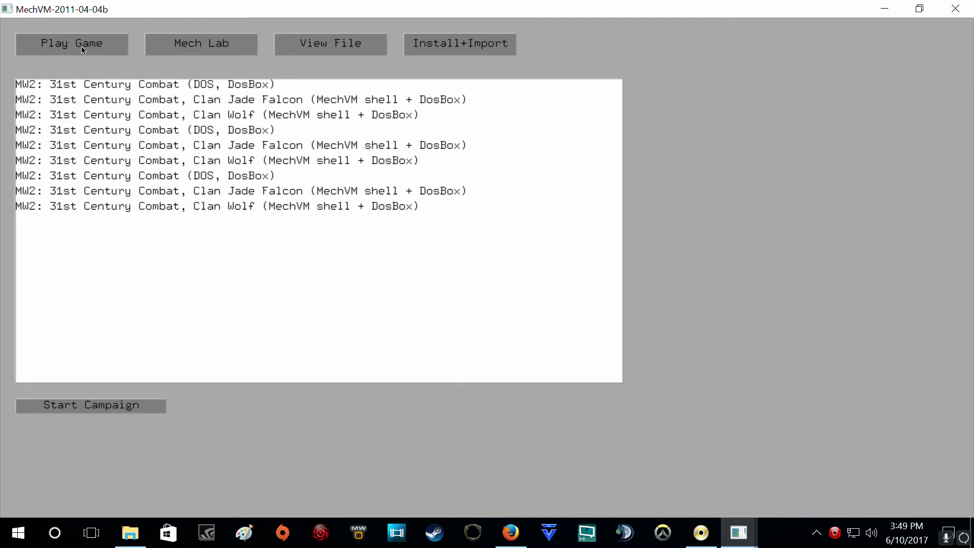
{"action": "mouse_move", "coordinate": [203, 257]}
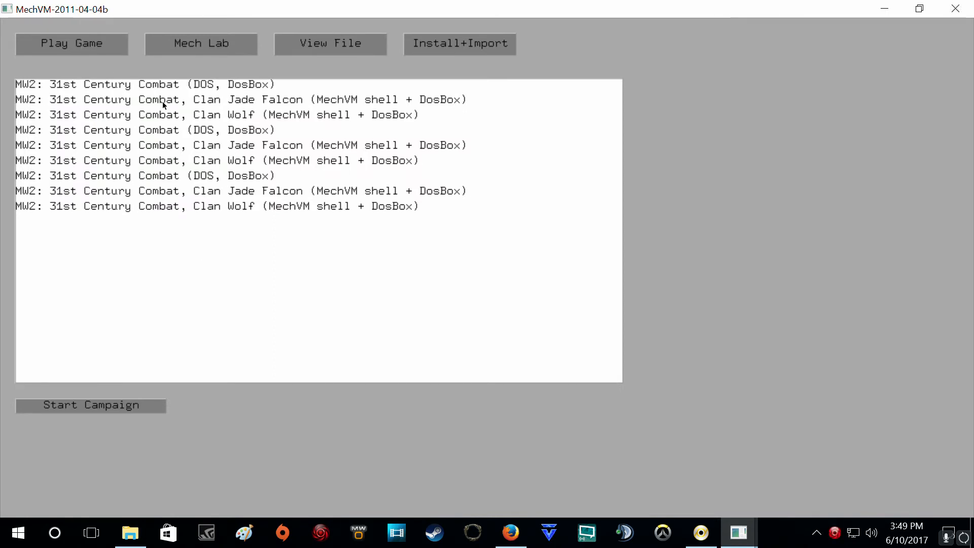
{"action": "mouse_move", "coordinate": [223, 141]}
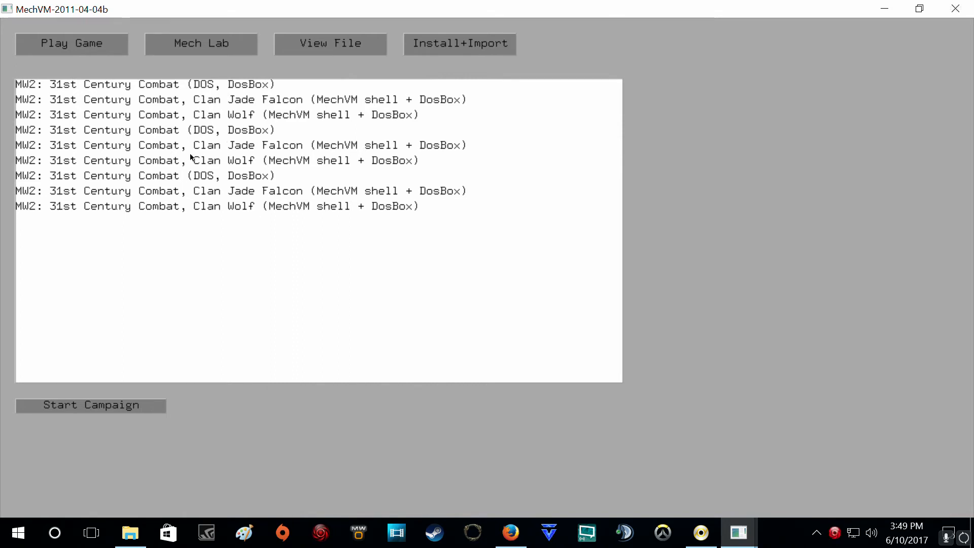
{"action": "left_click", "coordinate": [143, 84]}
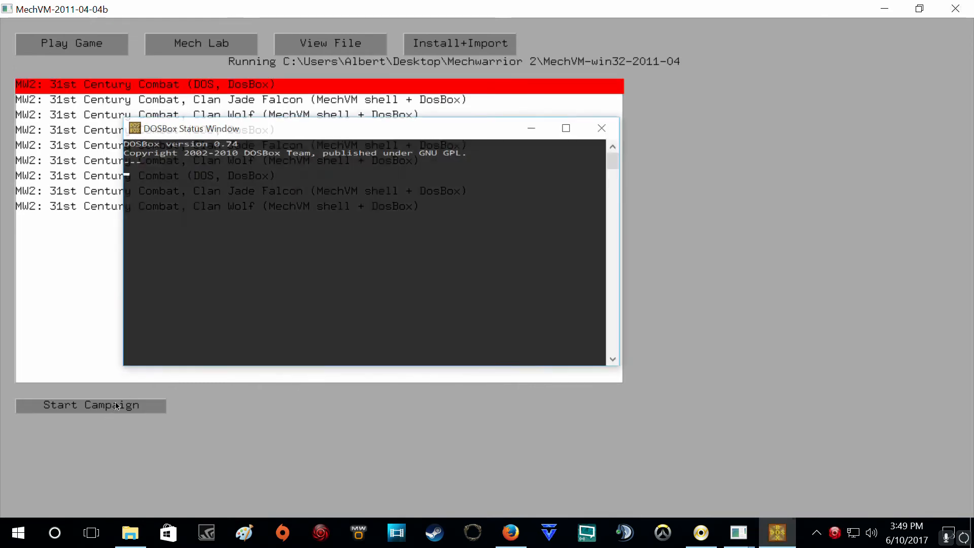
{"action": "left_click", "coordinate": [91, 405]}
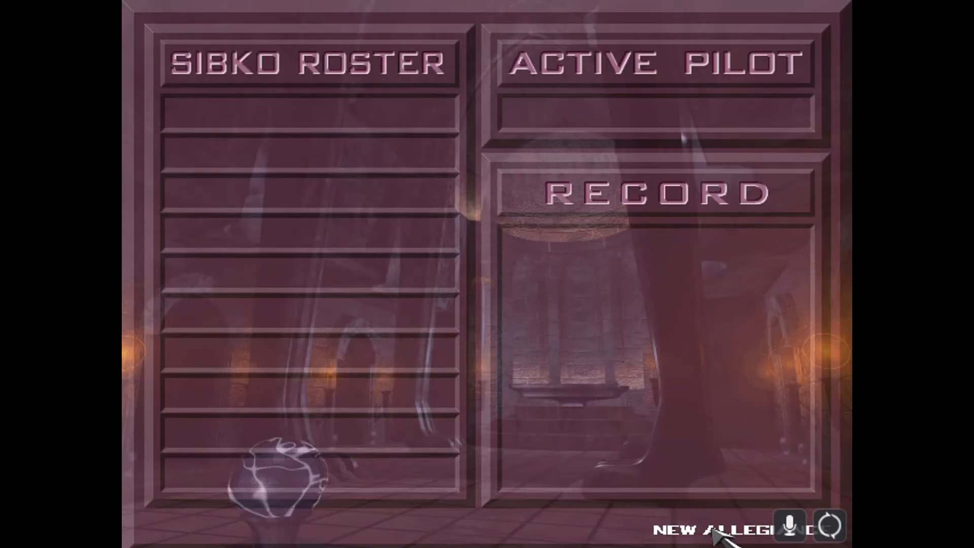
Step: Enrol pilot LUIGI on the Sibko Roster, view the Pyre Light briefing and launch the mission
{"action": "type", "text": "L"}
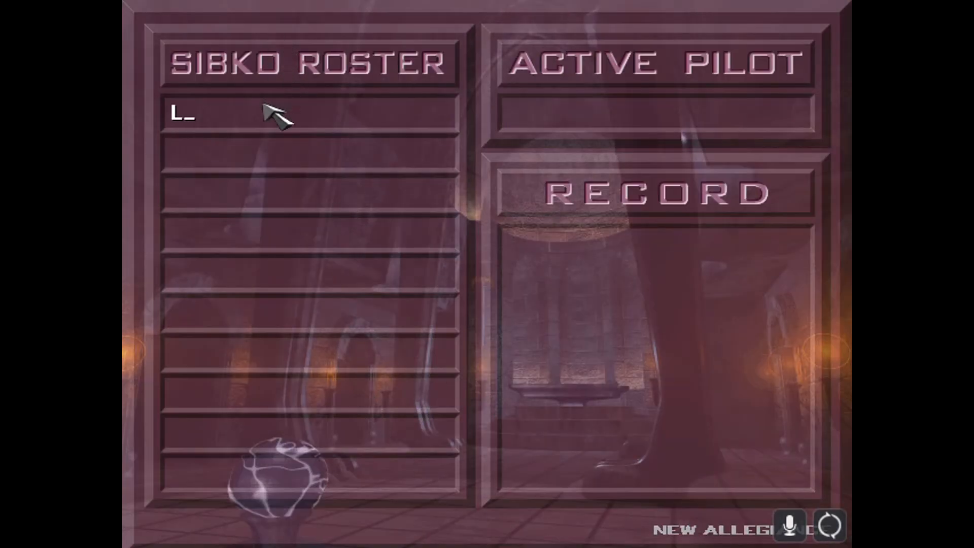
{"action": "type", "text": "UIGI"}
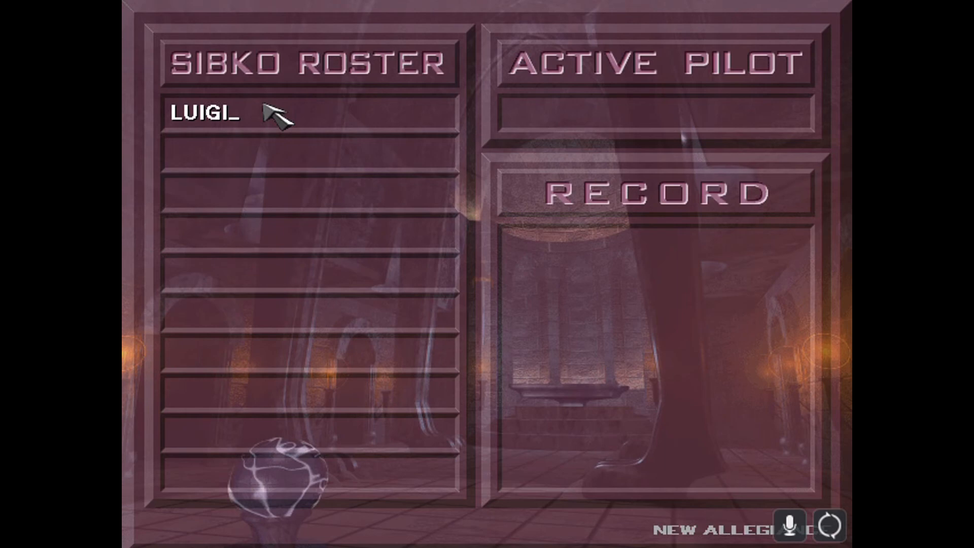
{"action": "type", "text": "256K"}
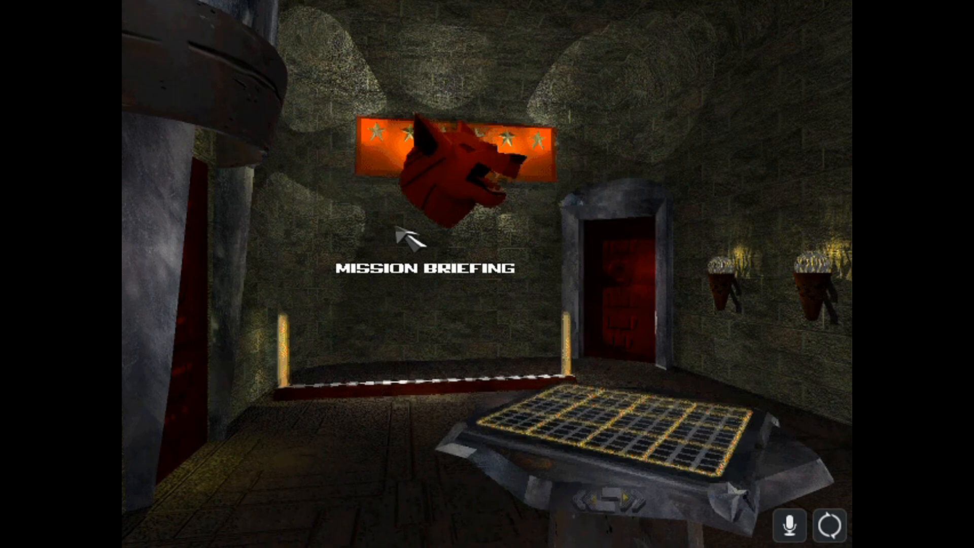
{"action": "left_click", "coordinate": [426, 268]}
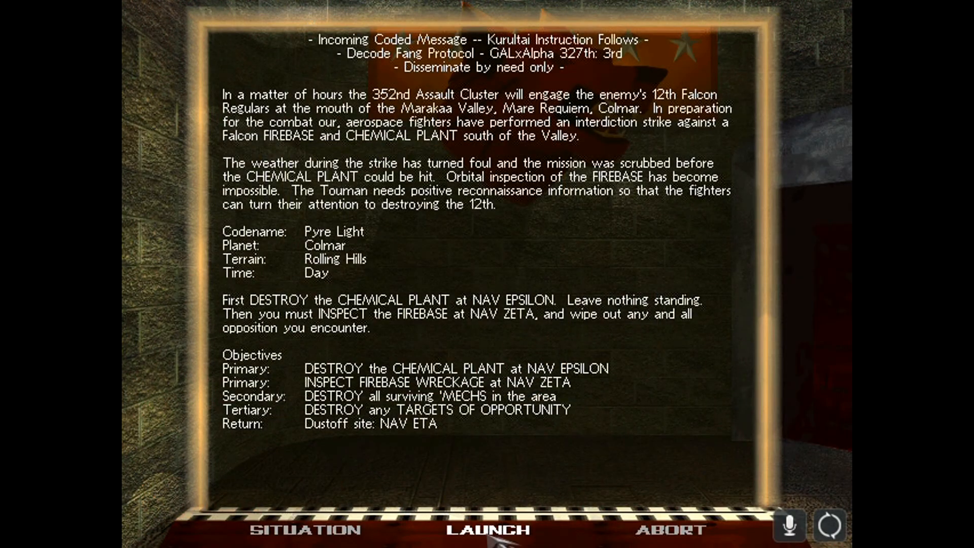
{"action": "left_click", "coordinate": [488, 530]}
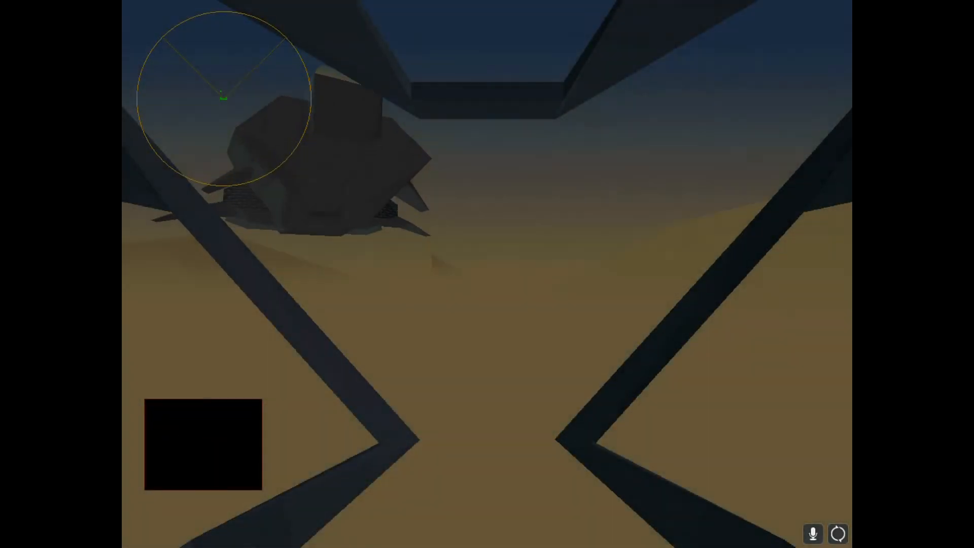